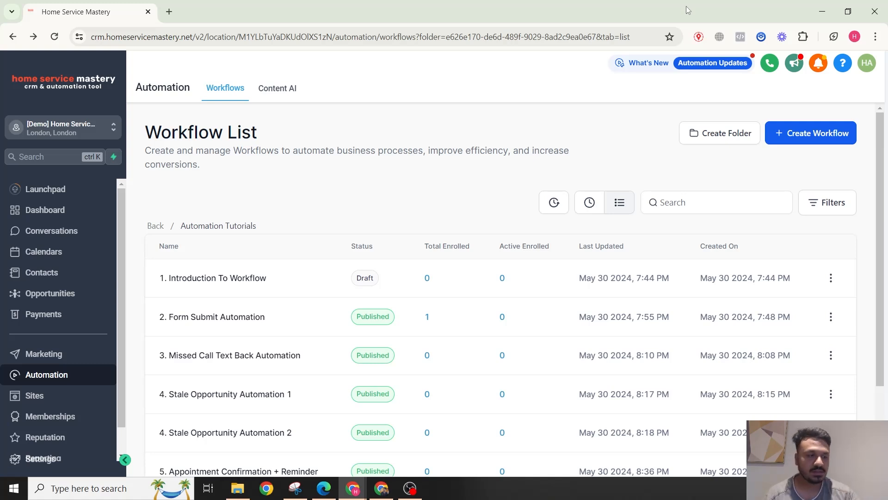
{"action": "mouse_move", "coordinate": [419, 62]}
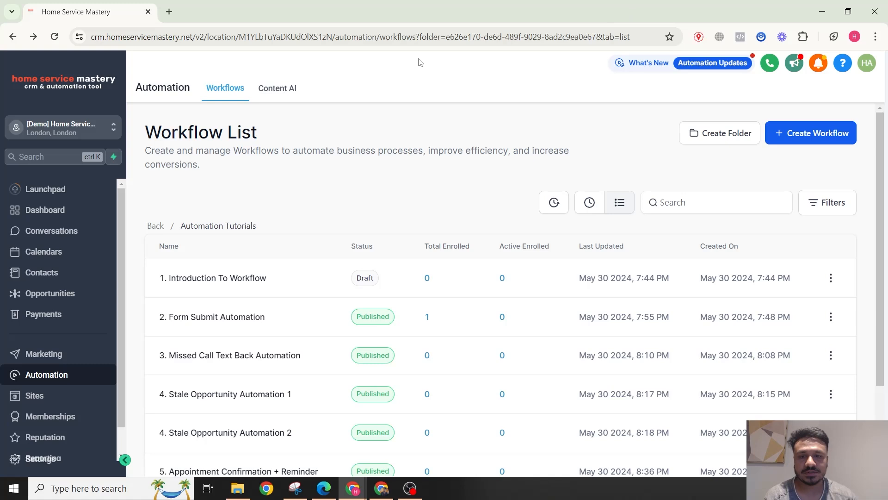
{"action": "mouse_move", "coordinate": [504, 242]}
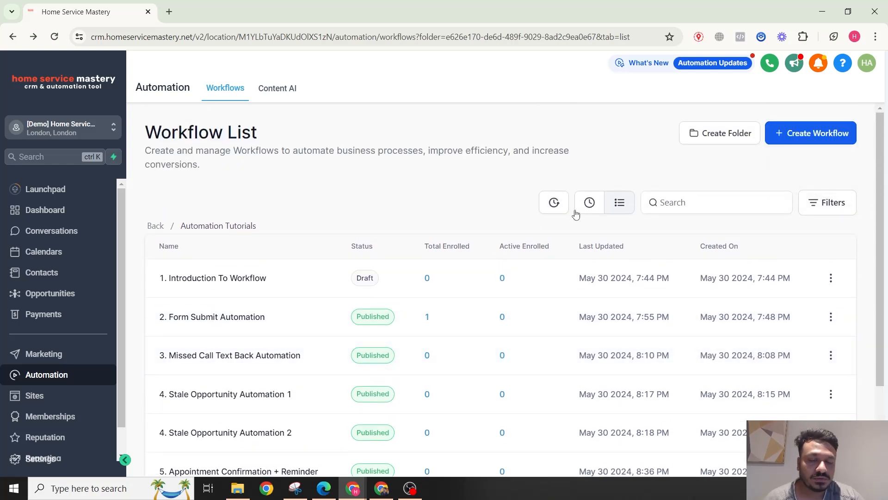
Step: Create a new workflow and rename it '7. Chat Widget Automation'
{"action": "left_click", "coordinate": [810, 133]}
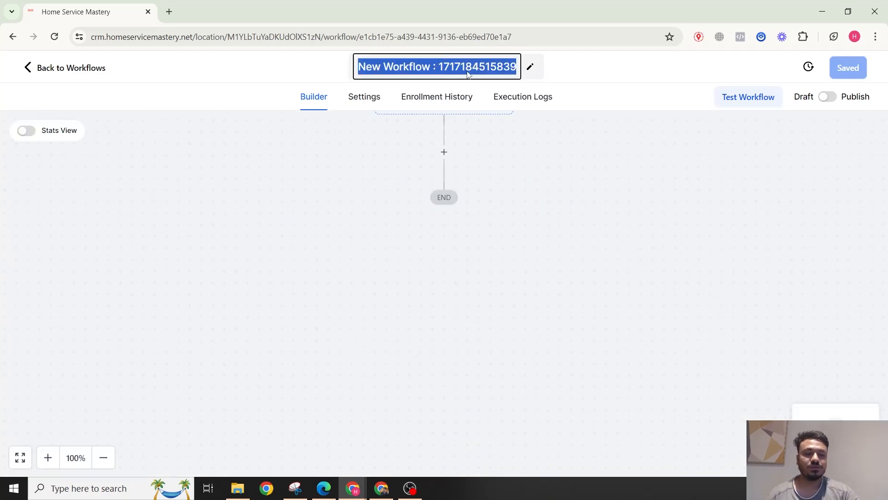
{"action": "key", "text": "Delete"}
{"action": "type", "text": "7"}
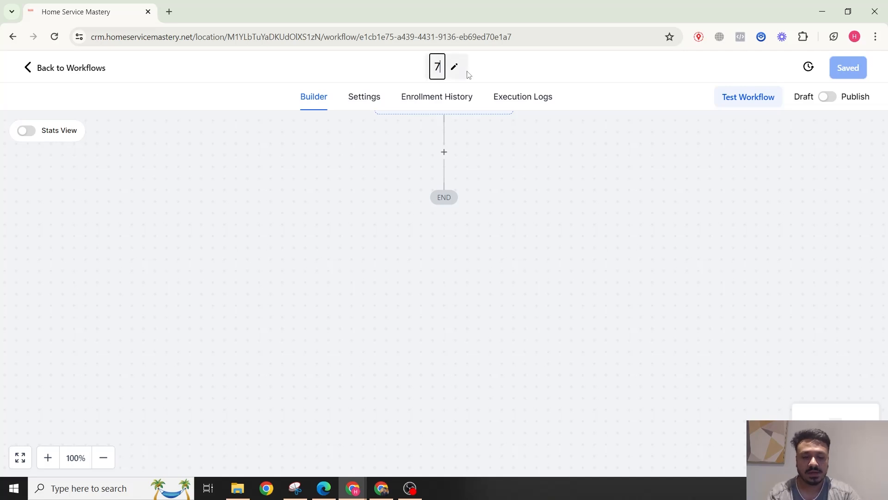
{"action": "type", "text": ". Chat Widget"}
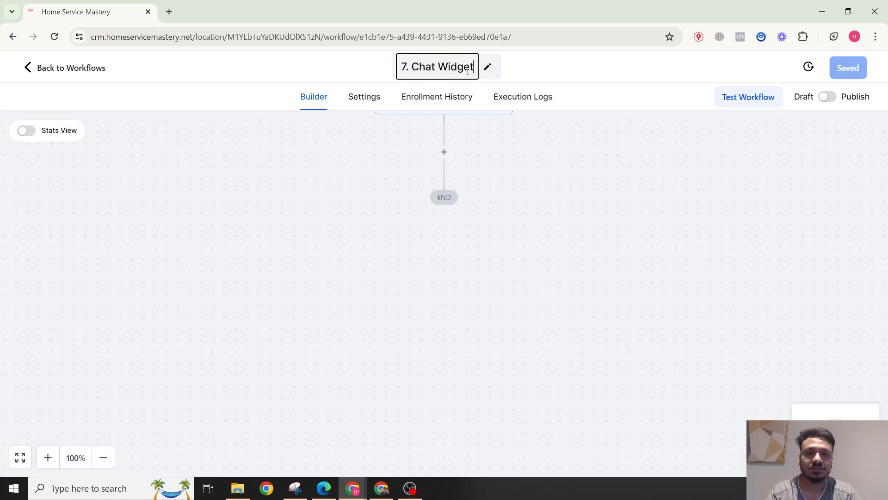
{"action": "type", "text": "Automation"}
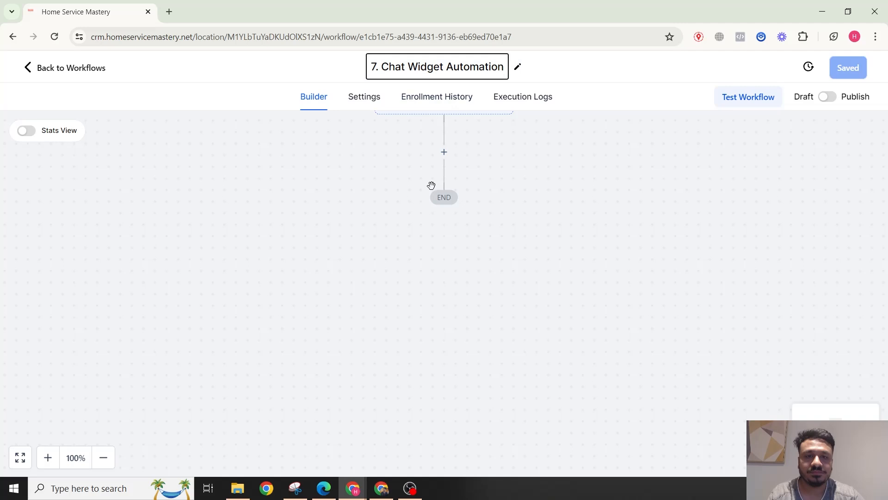
Step: Add a Customer Replied trigger, found by searching 'custo'
{"action": "left_click", "coordinate": [434, 124]}
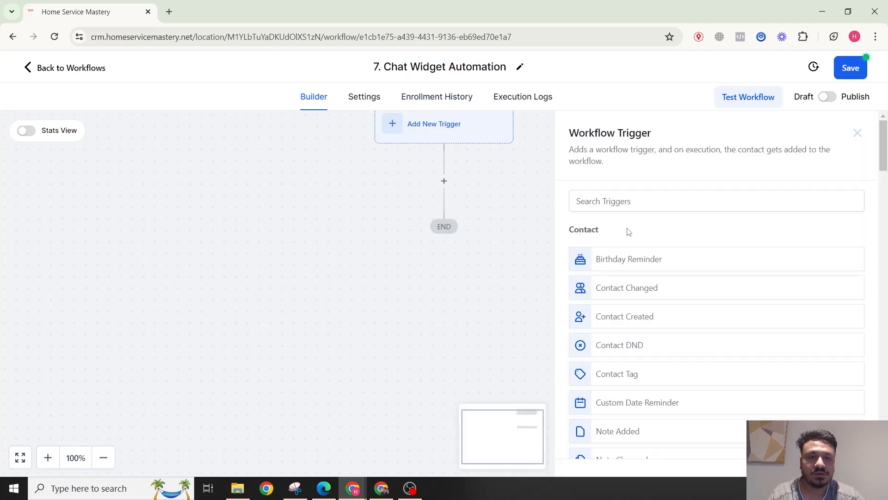
{"action": "left_click", "coordinate": [716, 200]}
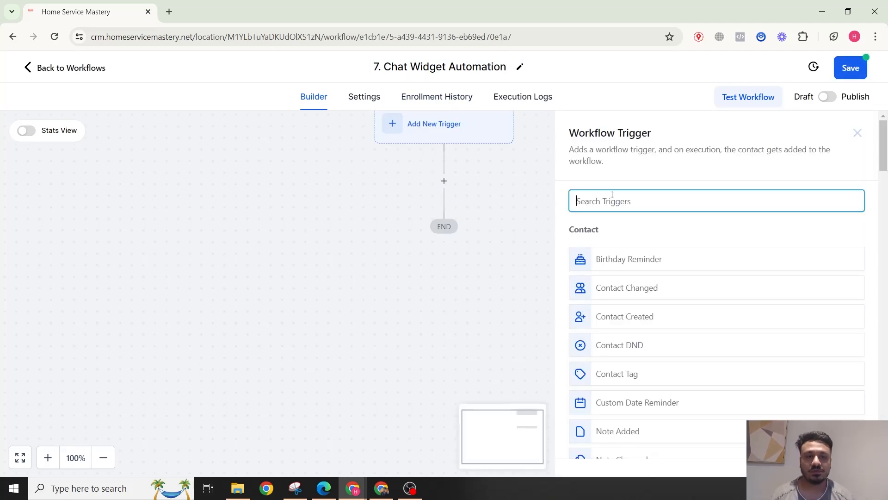
{"action": "type", "text": "custo"}
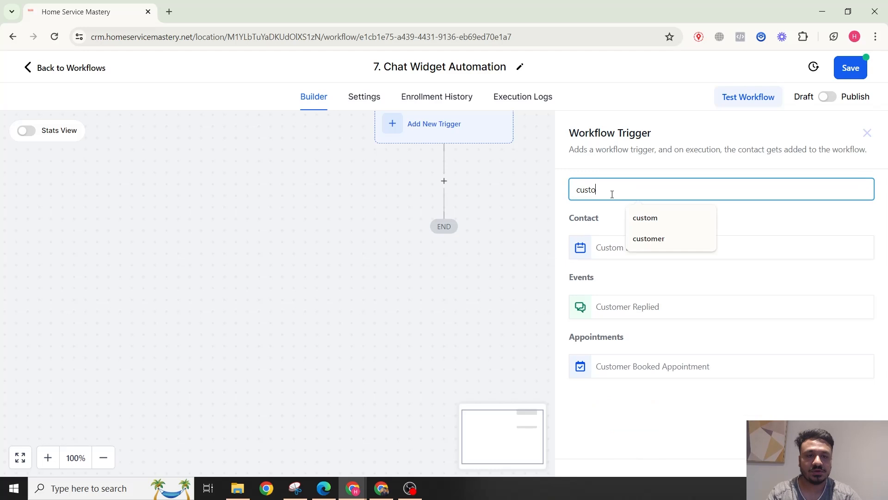
{"action": "left_click", "coordinate": [627, 306]}
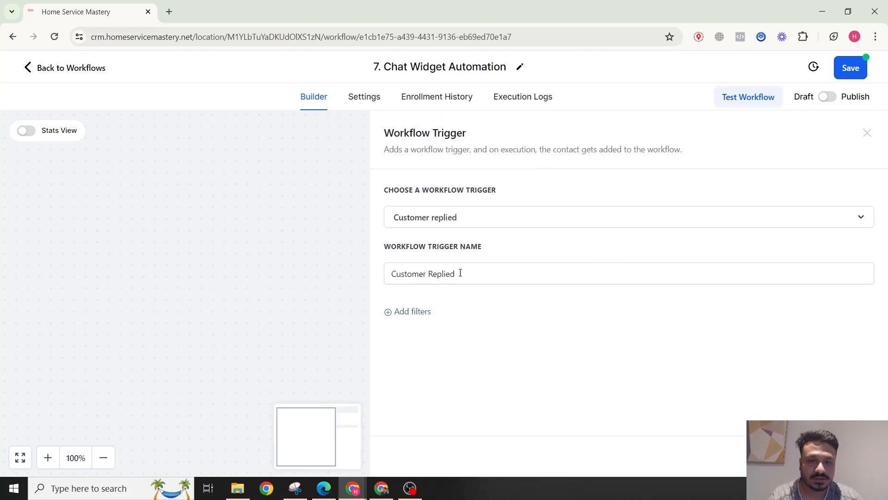
Step: Filter the trigger to Reply channel = Chat Widget and add a second filter row
{"action": "left_click", "coordinate": [411, 311]}
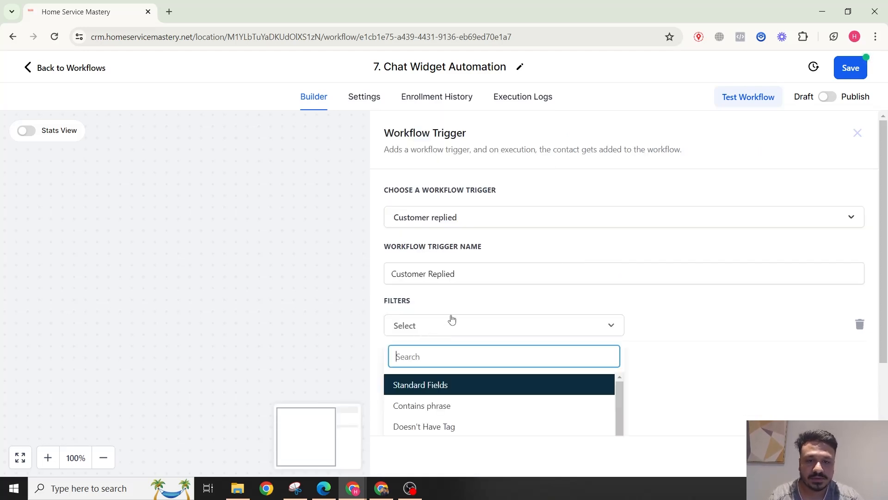
{"action": "scroll", "scroll_direction": "down", "scroll_amount": 3}
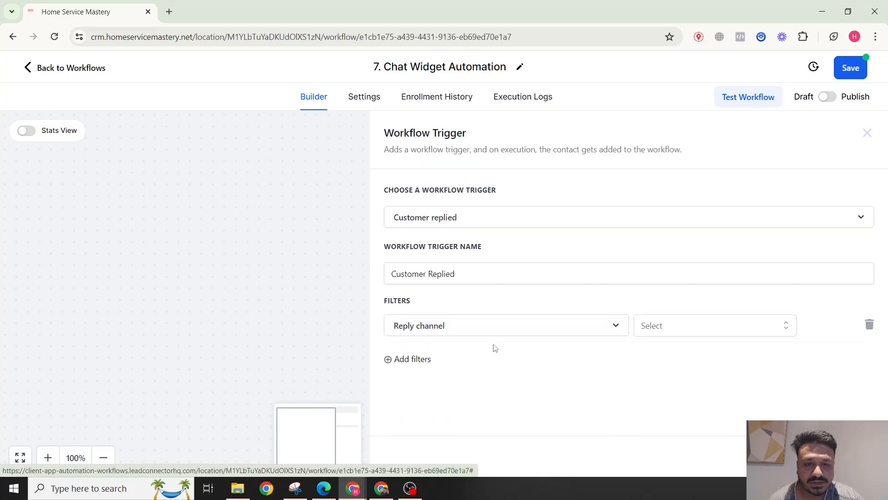
{"action": "left_click", "coordinate": [713, 325]}
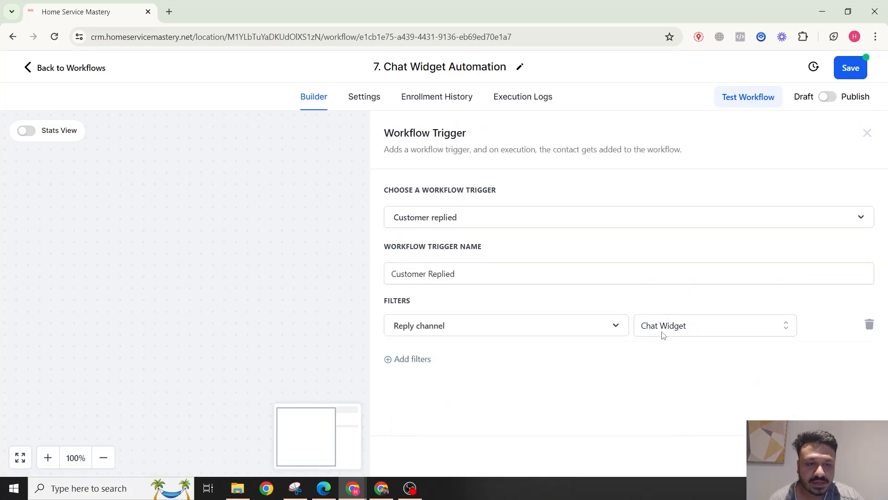
{"action": "left_click", "coordinate": [411, 359]}
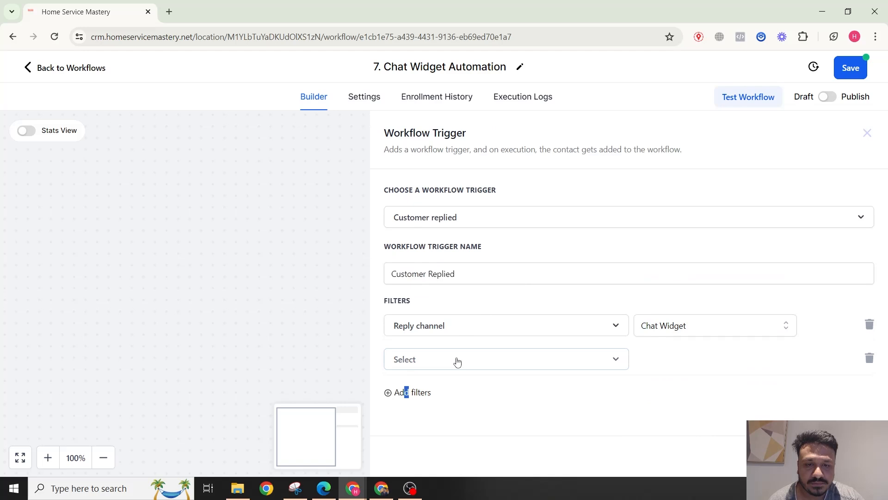
{"action": "left_click", "coordinate": [504, 359]}
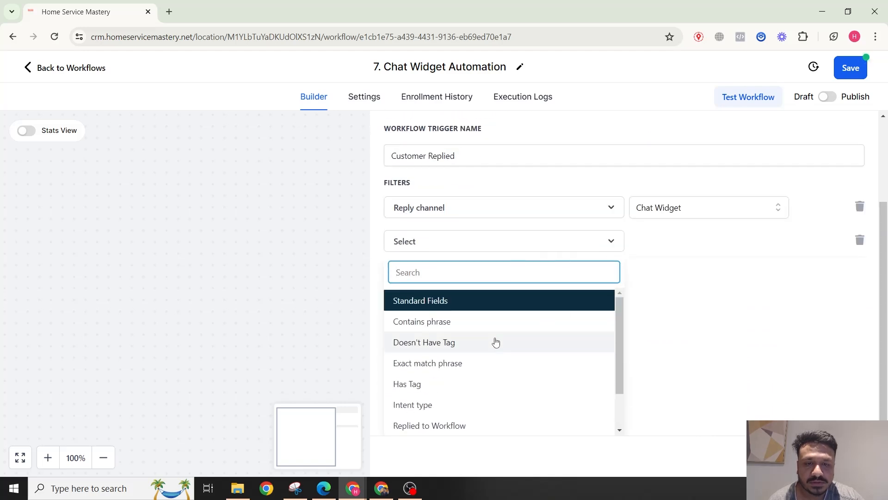
{"action": "mouse_move", "coordinate": [508, 339]}
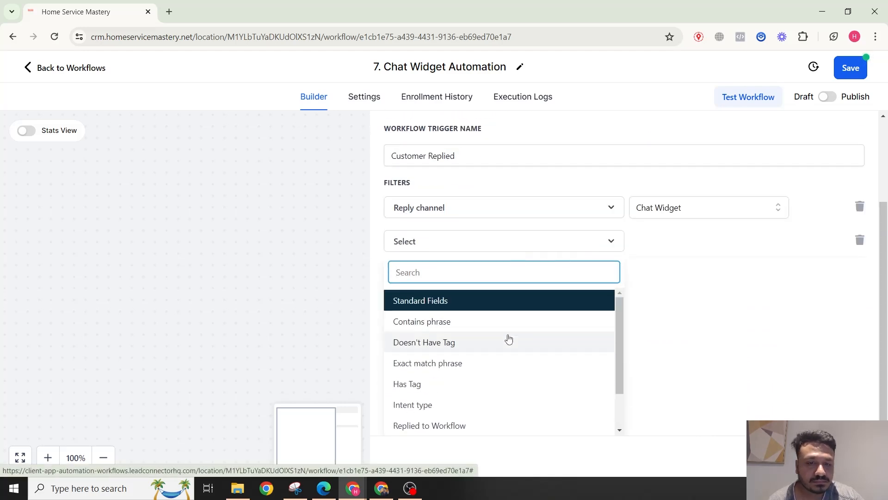
{"action": "scroll", "scroll_direction": "down", "scroll_amount": 3}
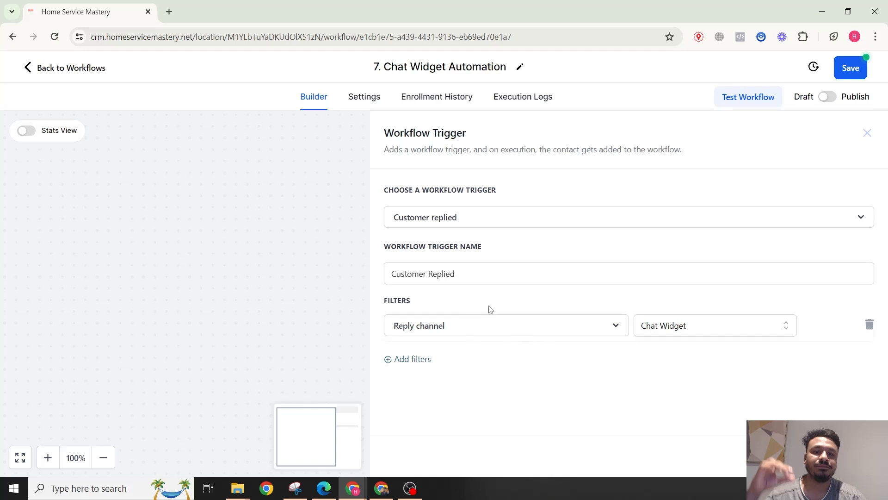
{"action": "mouse_move", "coordinate": [488, 307]}
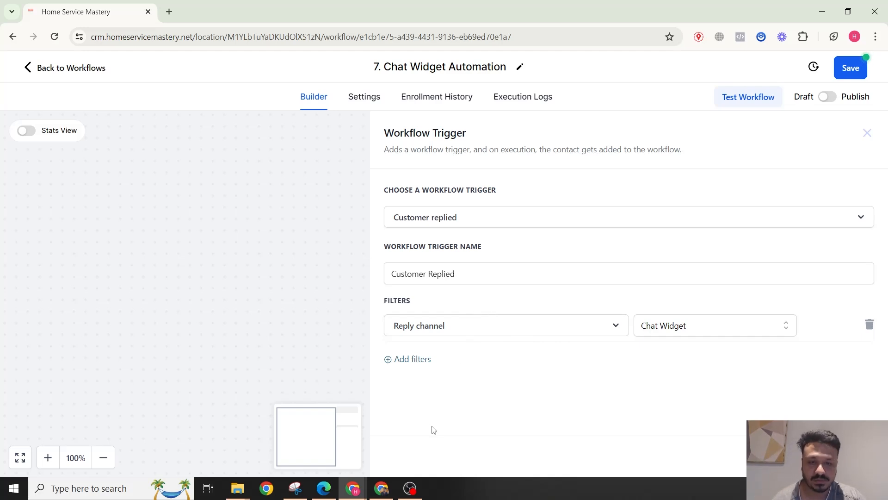
Step: Save the trigger and add a Send Internal Notification action, found by searching 'noti'
{"action": "left_click", "coordinate": [868, 132]}
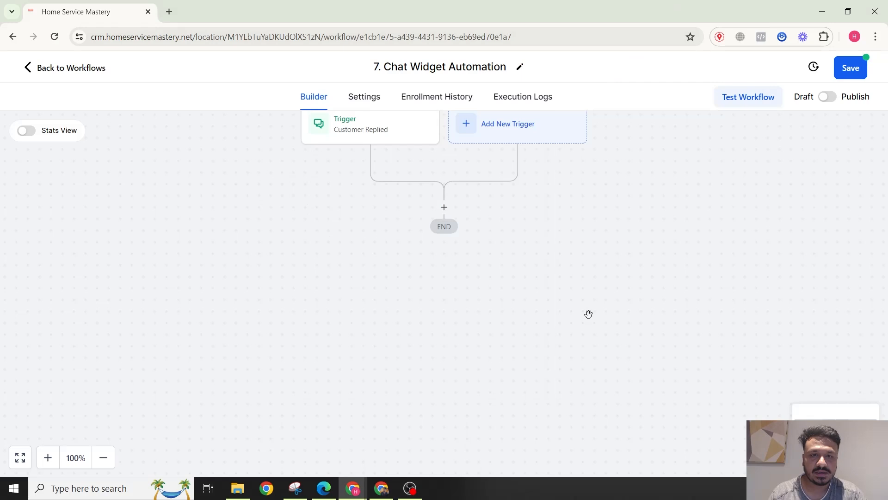
{"action": "left_click", "coordinate": [443, 207]}
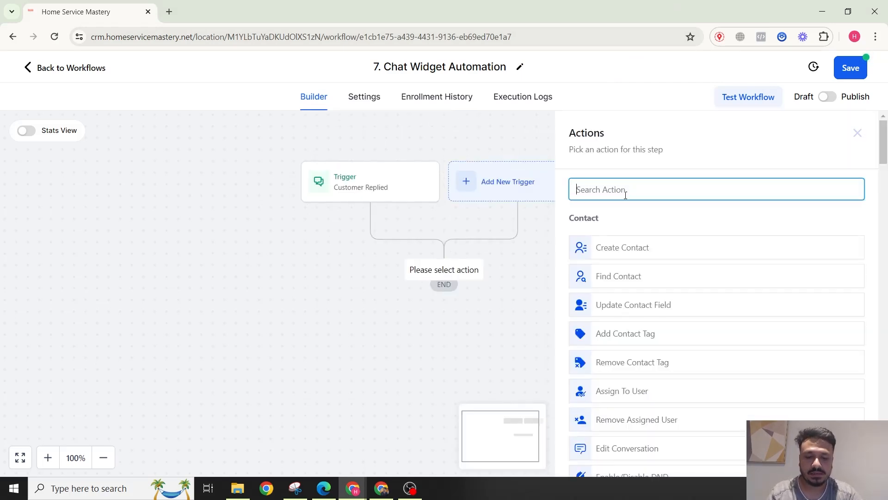
{"action": "type", "text": "noti"}
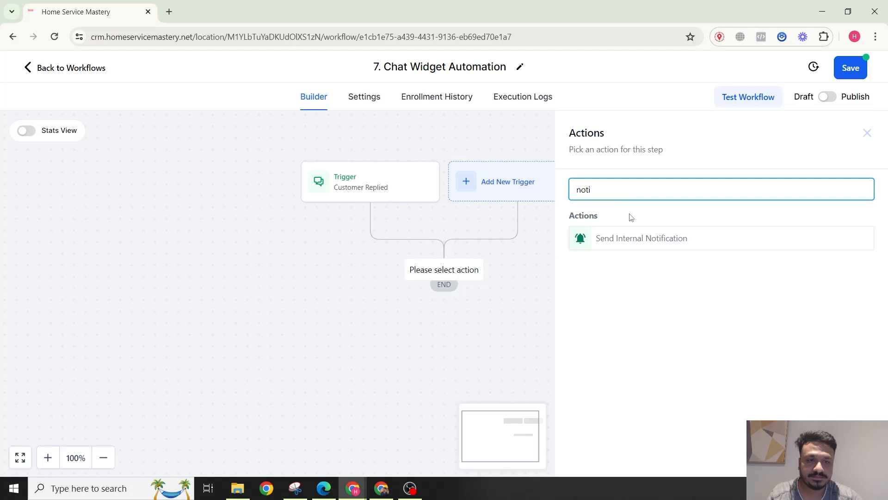
{"action": "left_click", "coordinate": [640, 238]}
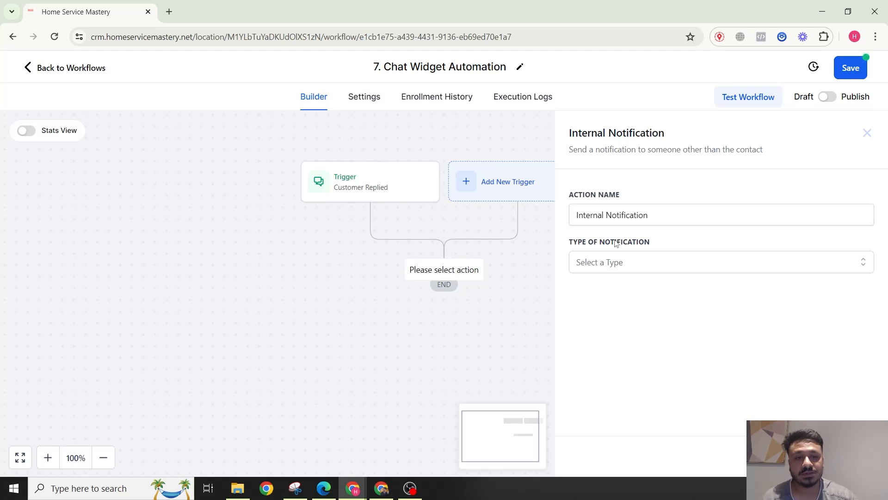
{"action": "left_click", "coordinate": [719, 262]}
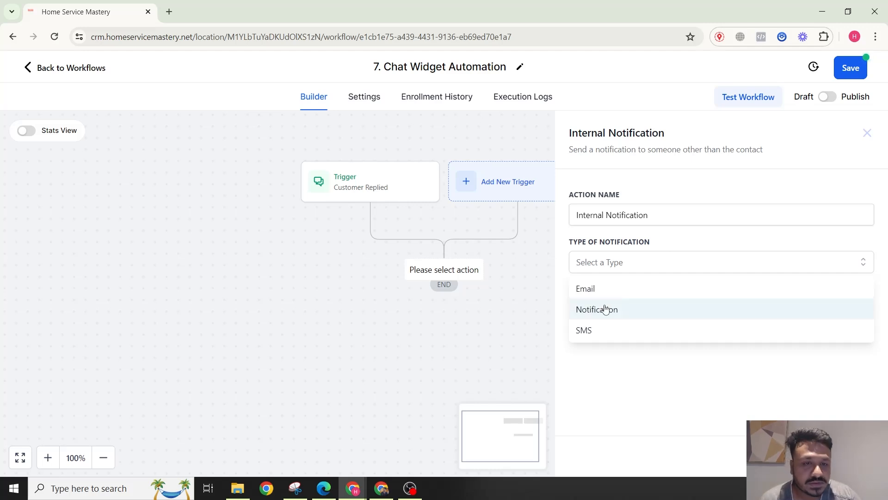
Step: Set notification type to Notification and type the website chat widget title and message
{"action": "left_click", "coordinate": [597, 310]}
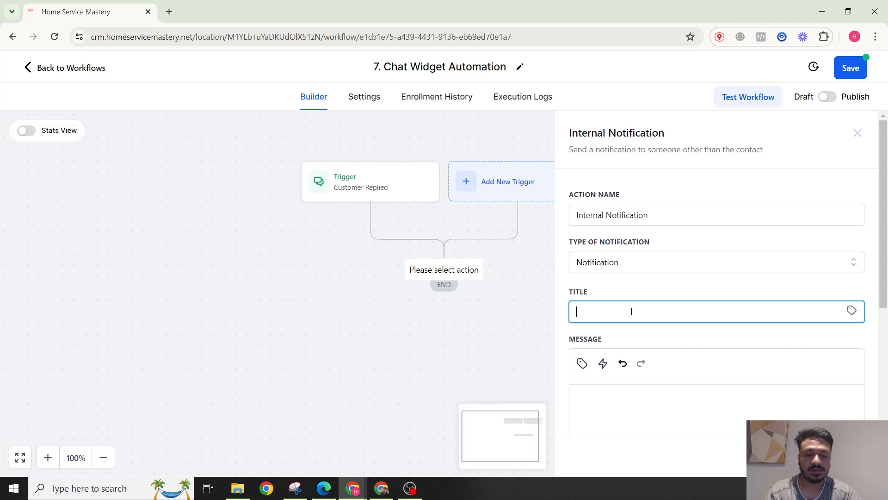
{"action": "left_click", "coordinate": [852, 311]}
{"action": "type", "text": "{{contact.name}} has messa"}
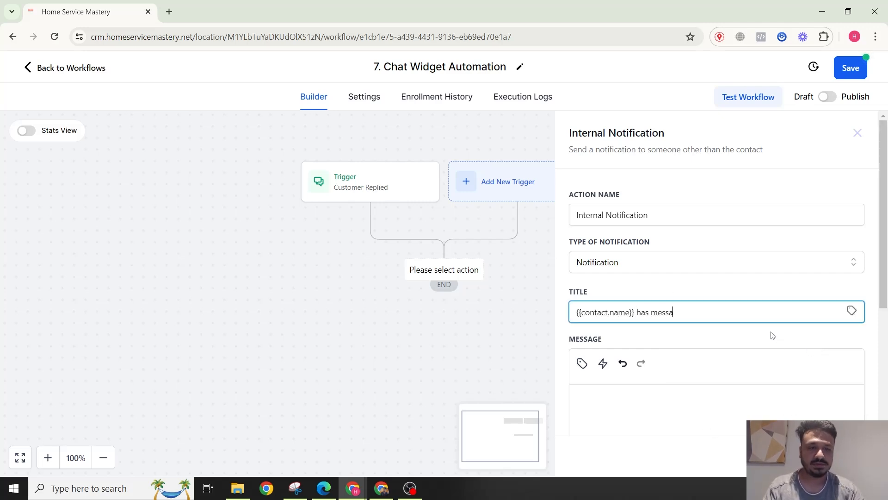
{"action": "type", "text": "ged through"}
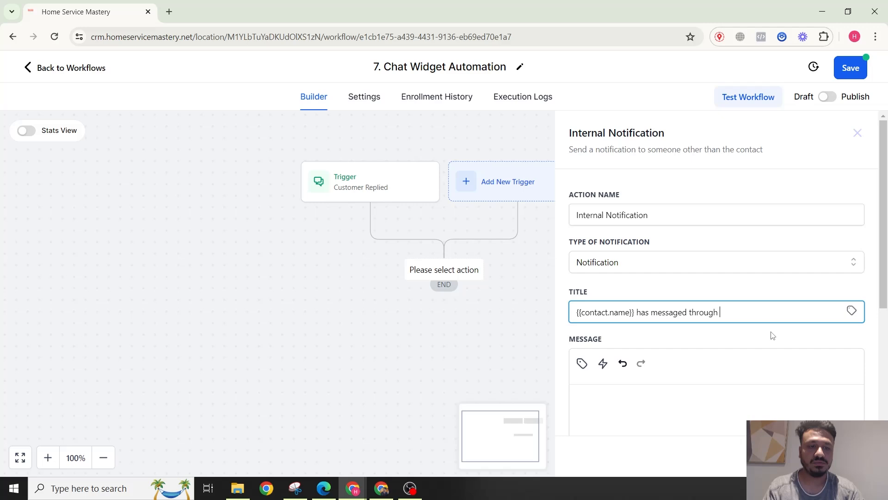
{"action": "type", "text": "website chat"}
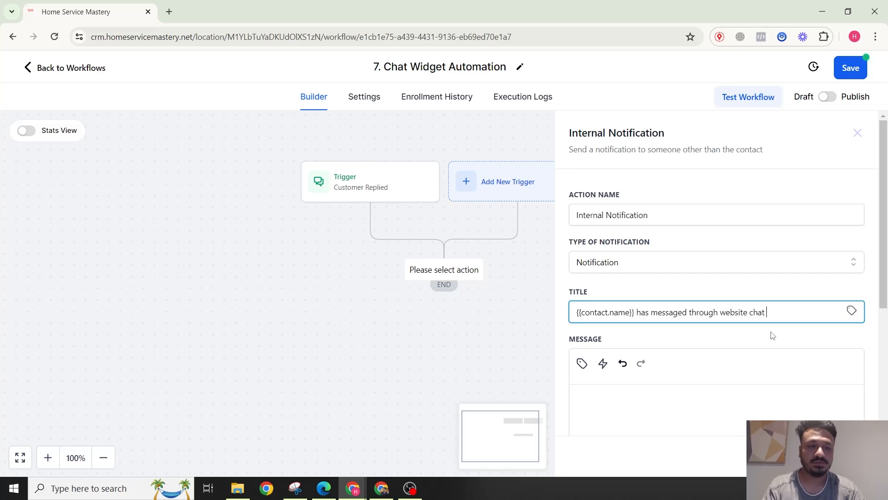
{"action": "type", "text": "widget"}
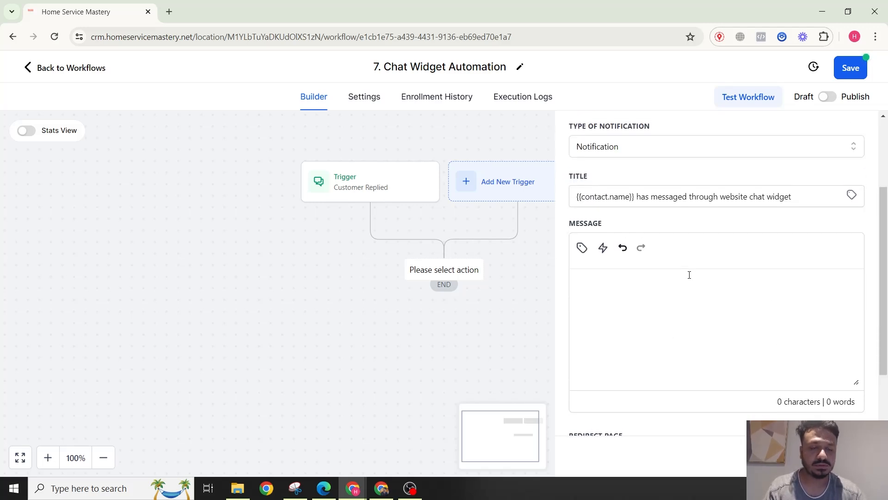
{"action": "type", "text": "Hi,"}
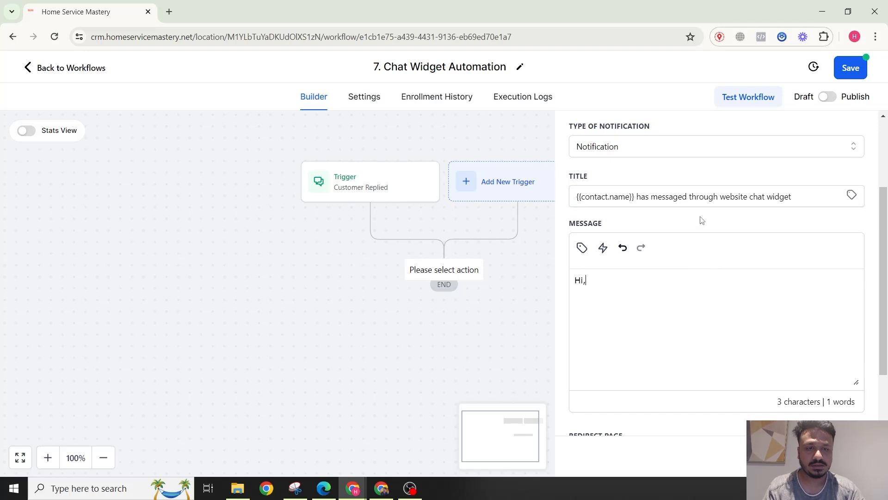
{"action": "type", "text": "please see message fr"}
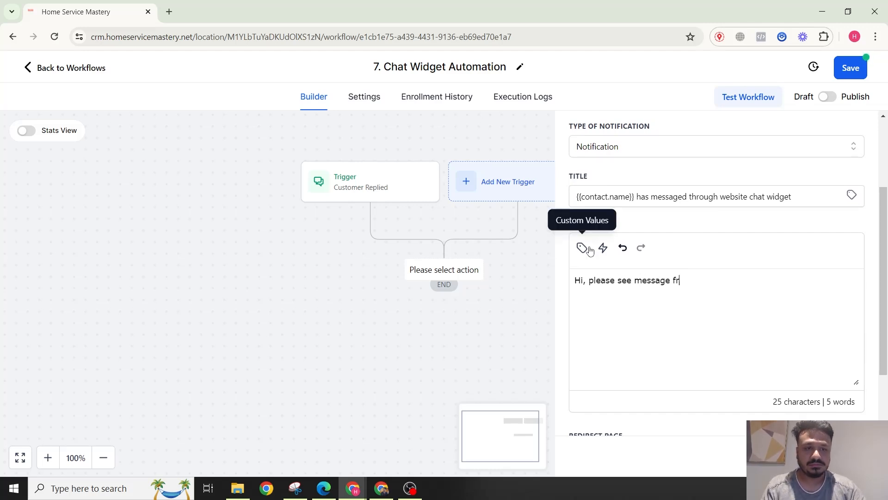
{"action": "type", "text": "om"}
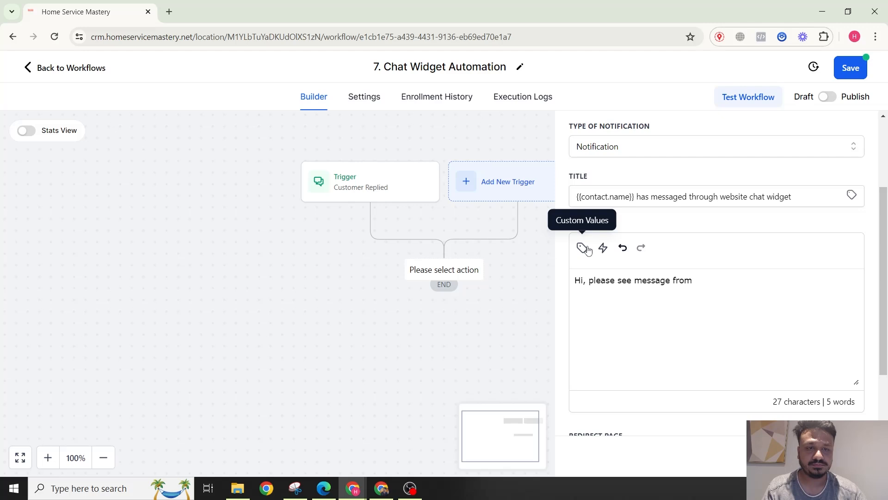
Step: Insert the contact's name and email custom values into the notification message
{"action": "left_click", "coordinate": [583, 248]}
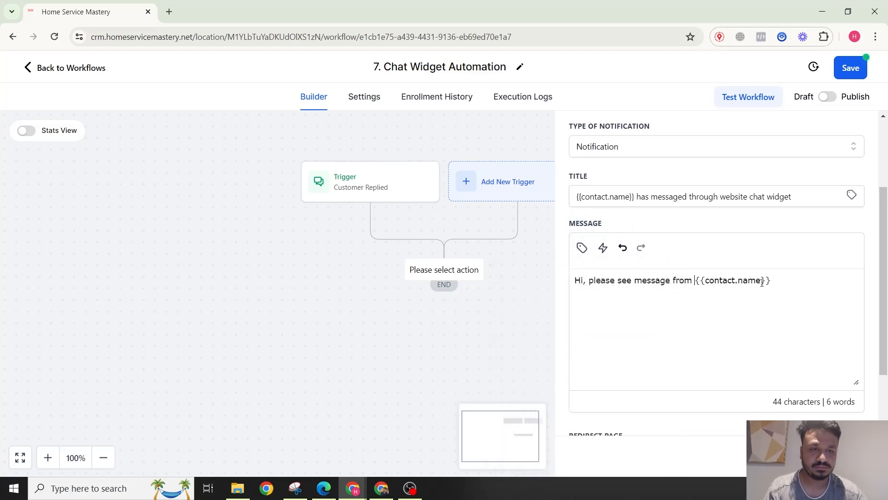
{"action": "type", "text": "-"}
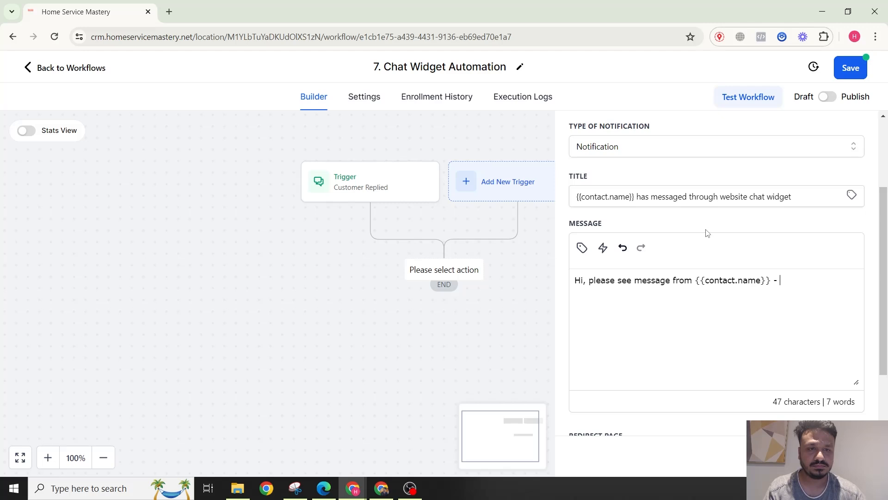
{"action": "left_click", "coordinate": [581, 247]}
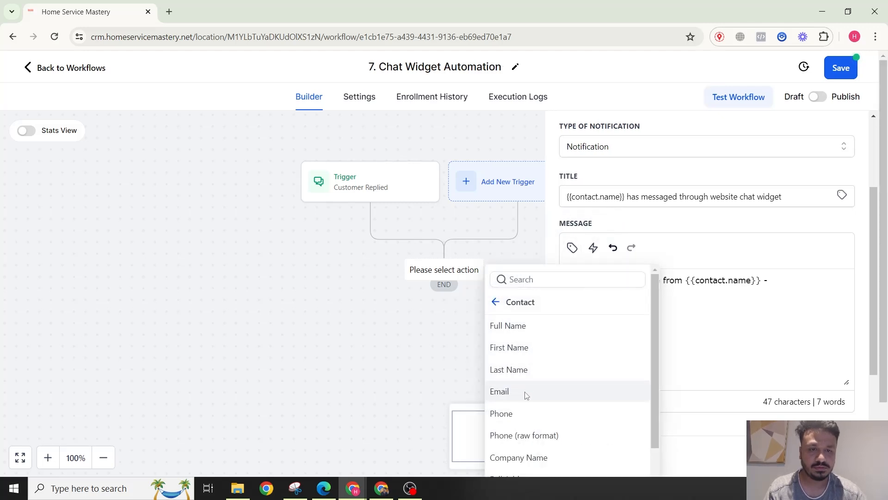
{"action": "left_click", "coordinate": [499, 390]}
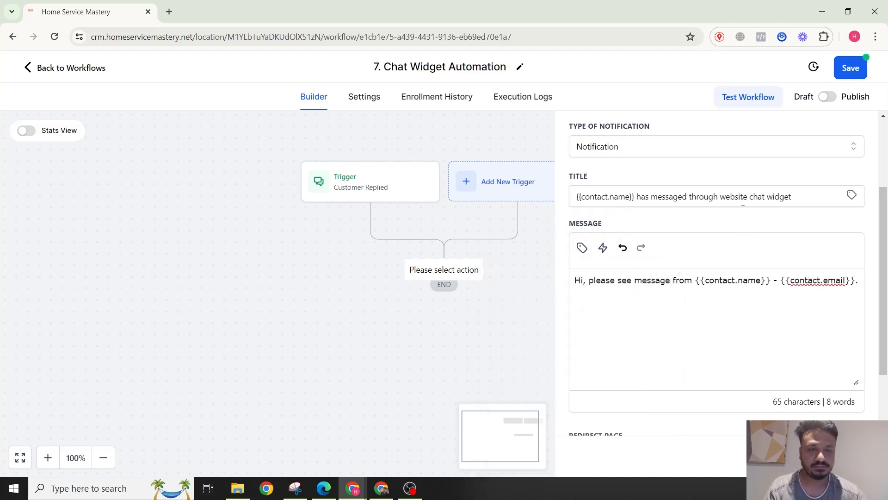
{"action": "scroll", "scroll_direction": "down", "scroll_amount": 3}
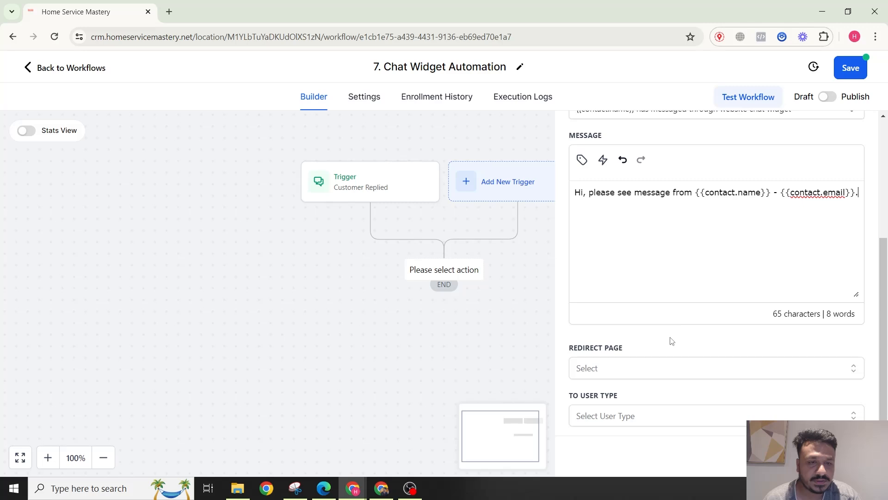
Step: Set Redirect Page to Conversation and recipient type to Particular User
{"action": "left_click", "coordinate": [716, 368]}
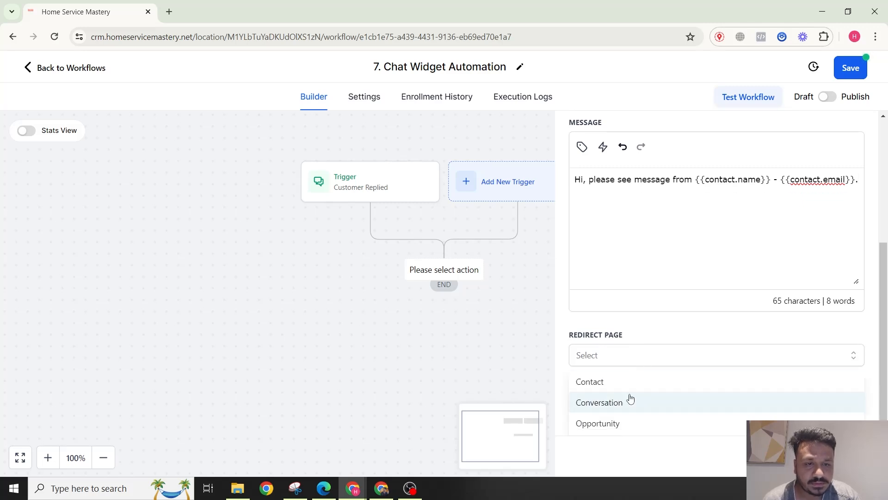
{"action": "left_click", "coordinate": [598, 402]}
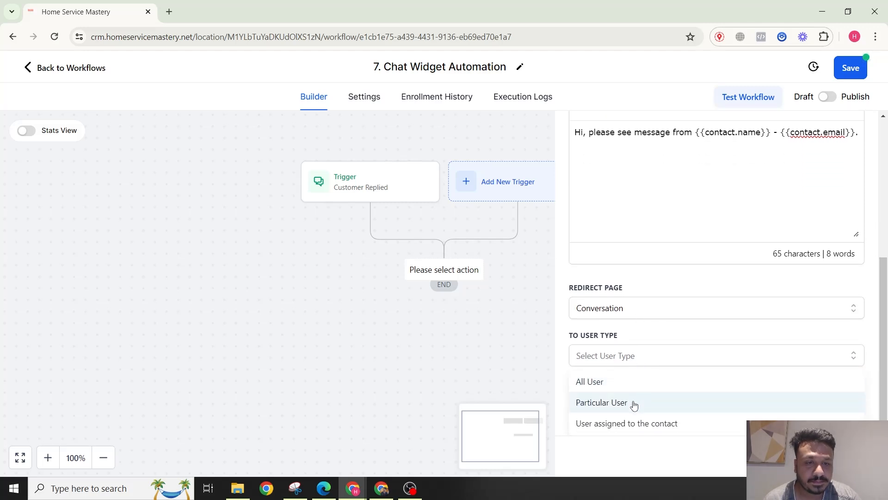
{"action": "left_click", "coordinate": [601, 402]}
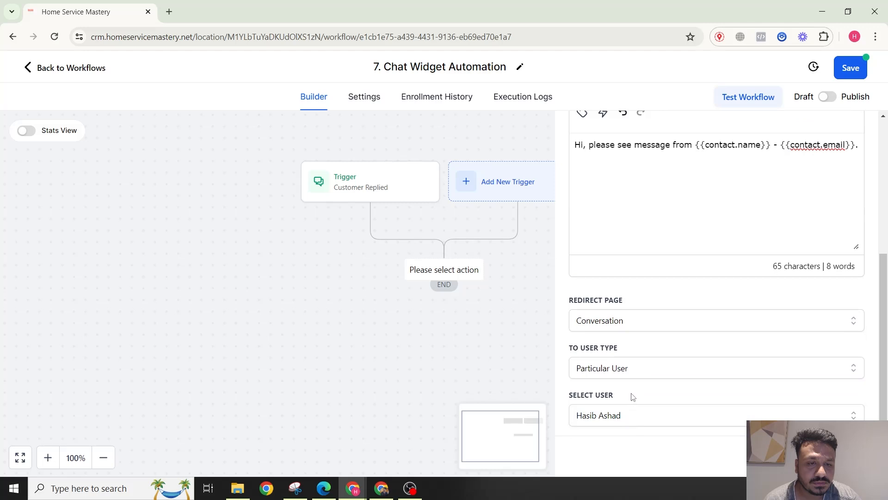
{"action": "mouse_move", "coordinate": [627, 385]}
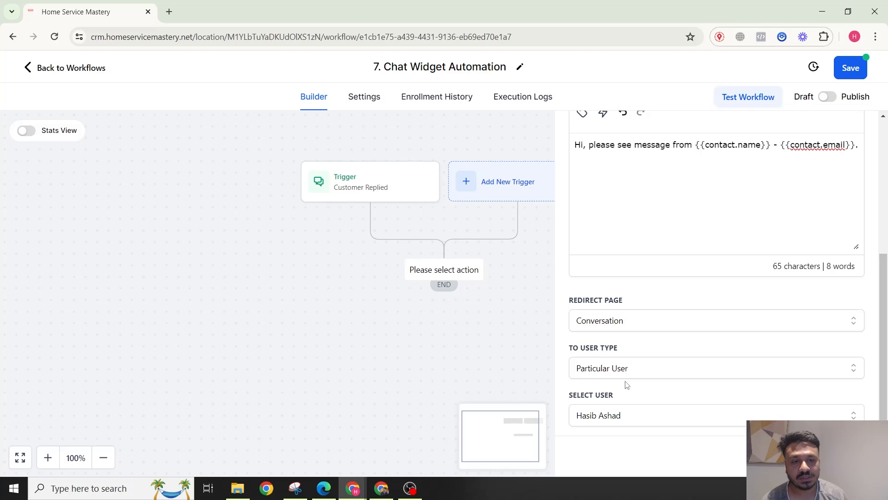
{"action": "mouse_move", "coordinate": [621, 412]}
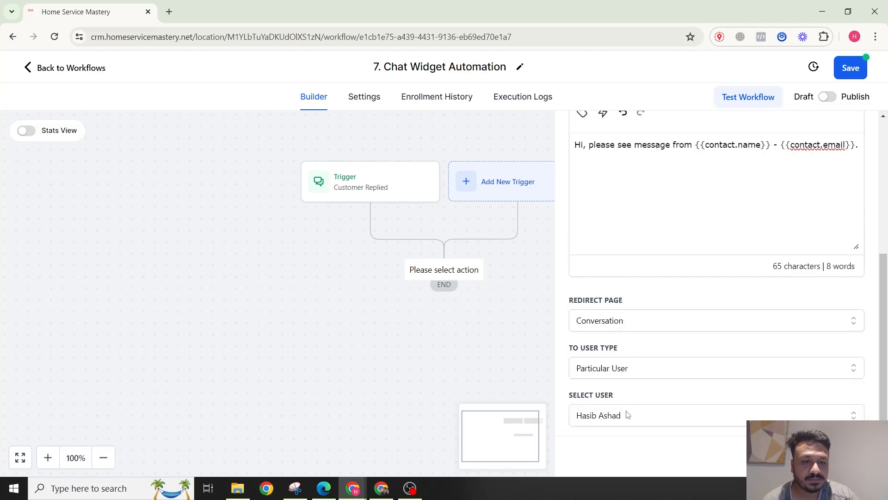
{"action": "left_click", "coordinate": [714, 414]}
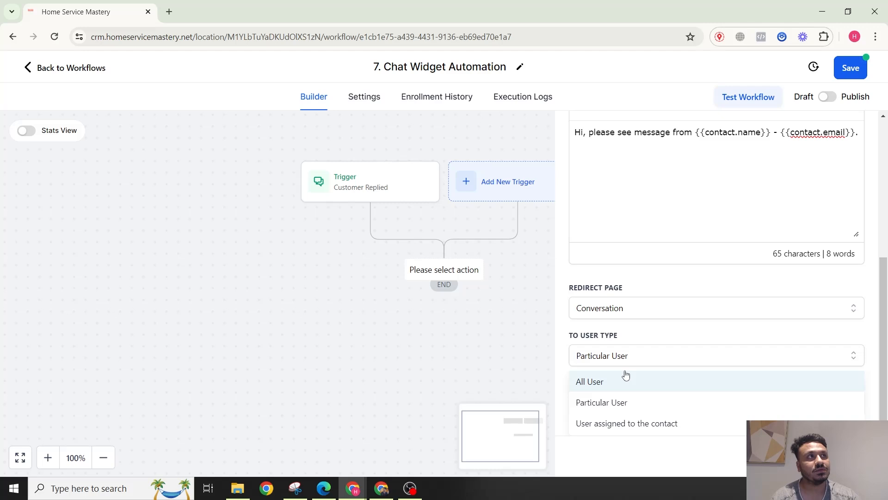
{"action": "mouse_move", "coordinate": [640, 346]}
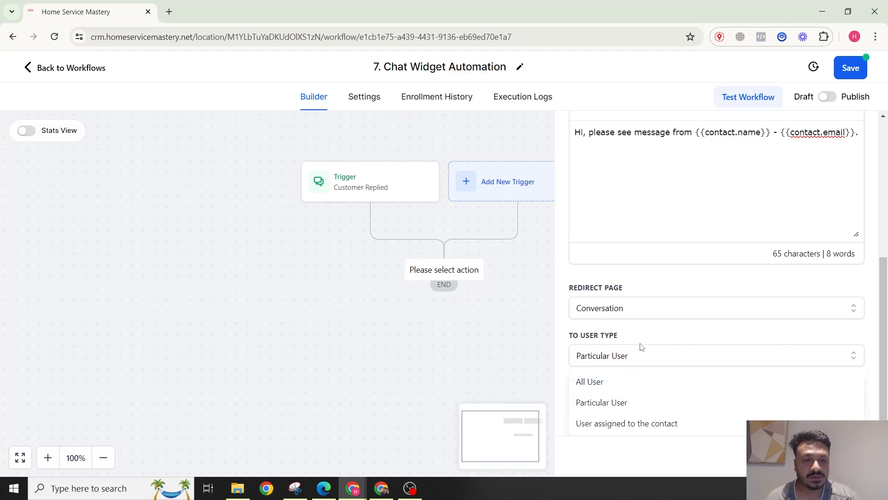
{"action": "left_click", "coordinate": [601, 402]}
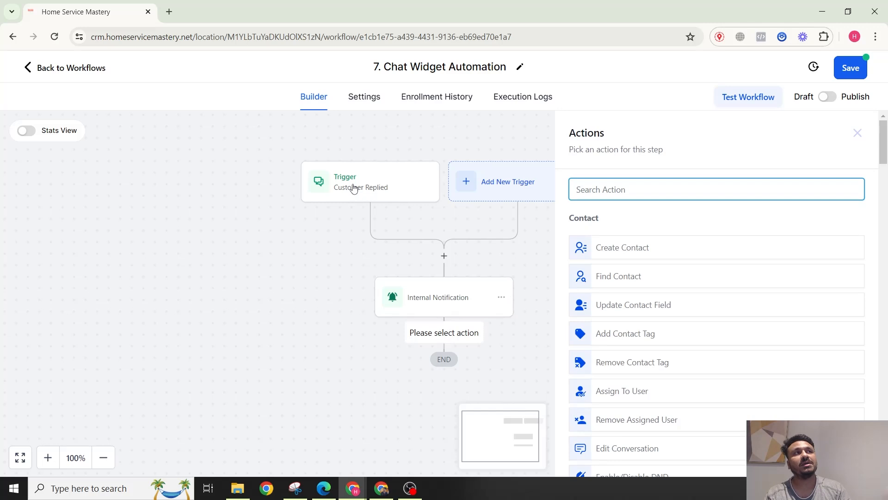
Step: Add a Send SMS action and start the message with 'Hi' and the contact's first name
{"action": "type", "text": "se"}
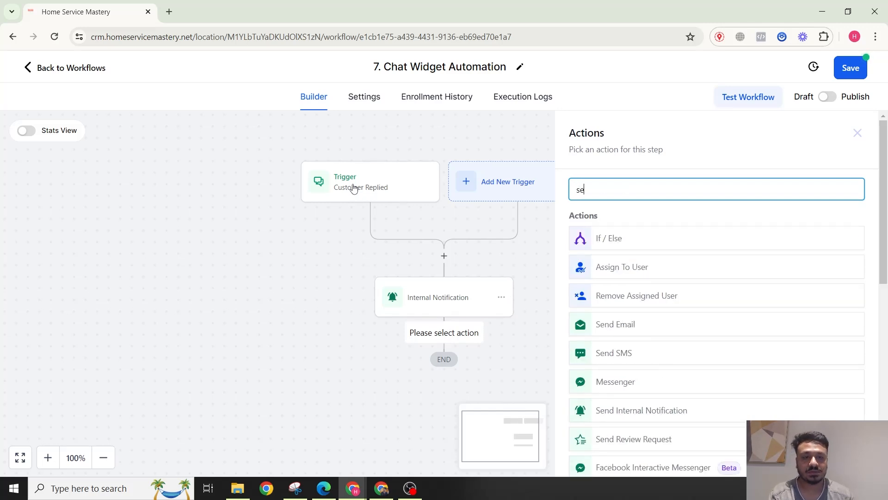
{"action": "left_click", "coordinate": [613, 352]}
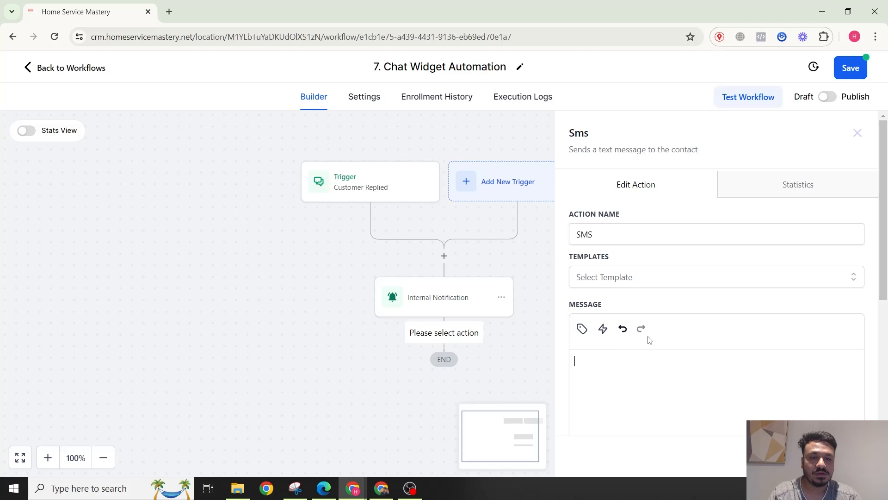
{"action": "type", "text": "Hi"}
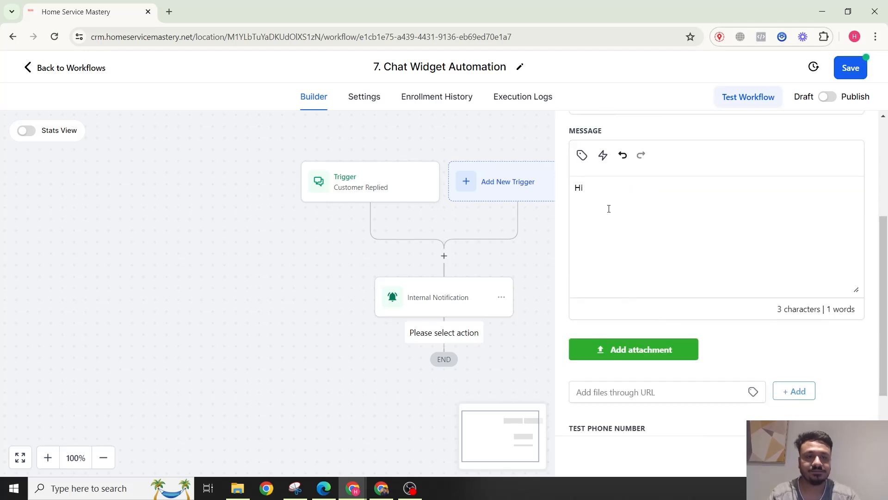
{"action": "left_click", "coordinate": [580, 155]}
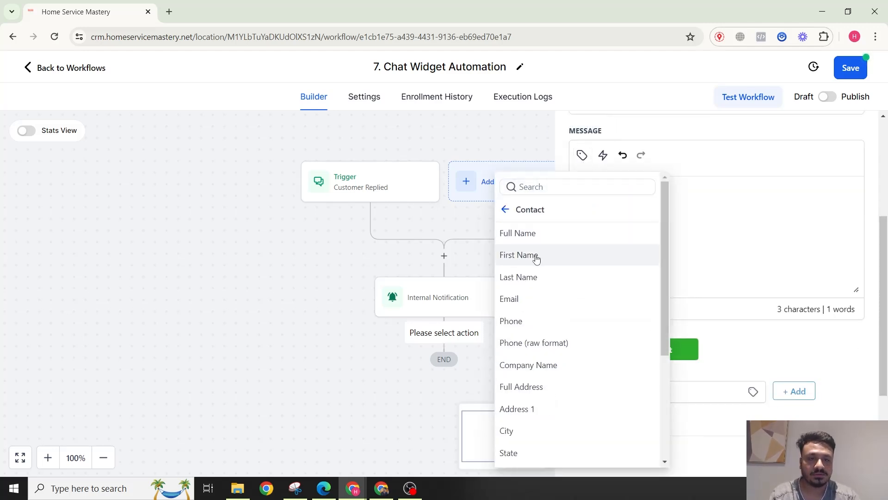
{"action": "left_click", "coordinate": [518, 255]}
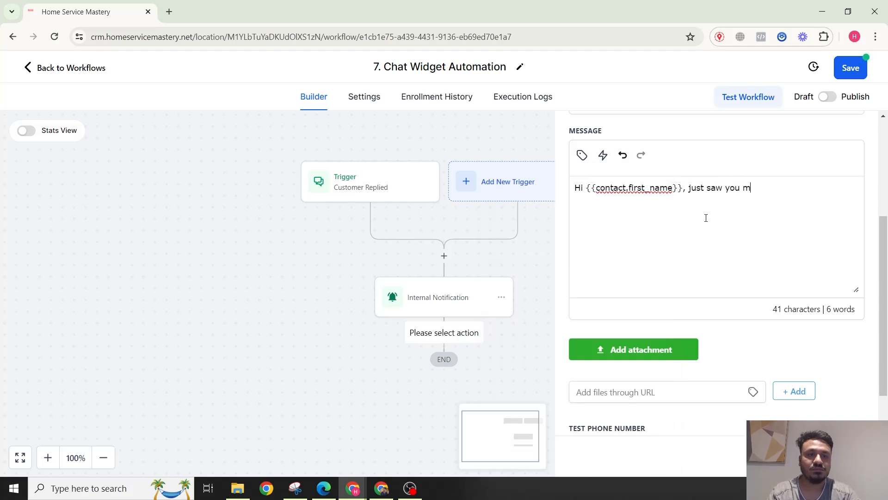
Step: Finish the SMS about messaging on our website's chat widget, offering help
{"action": "type", "text": "essaged on"}
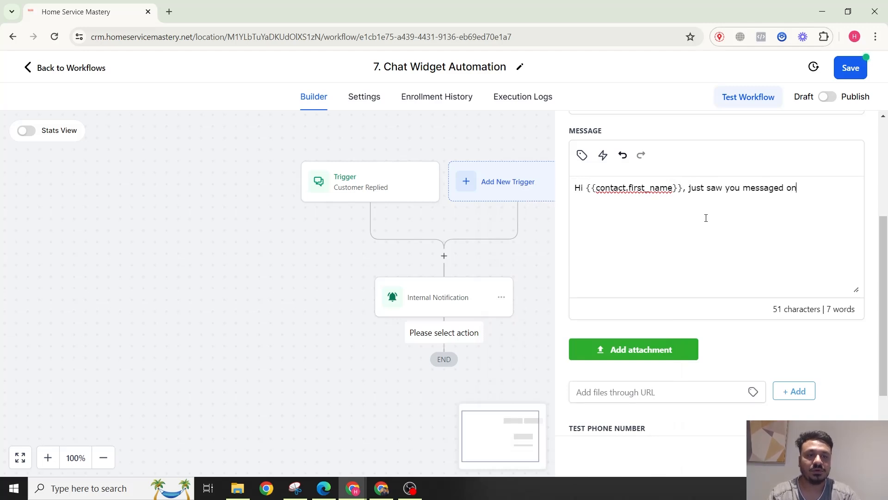
{"action": "type", "text": "our website's"}
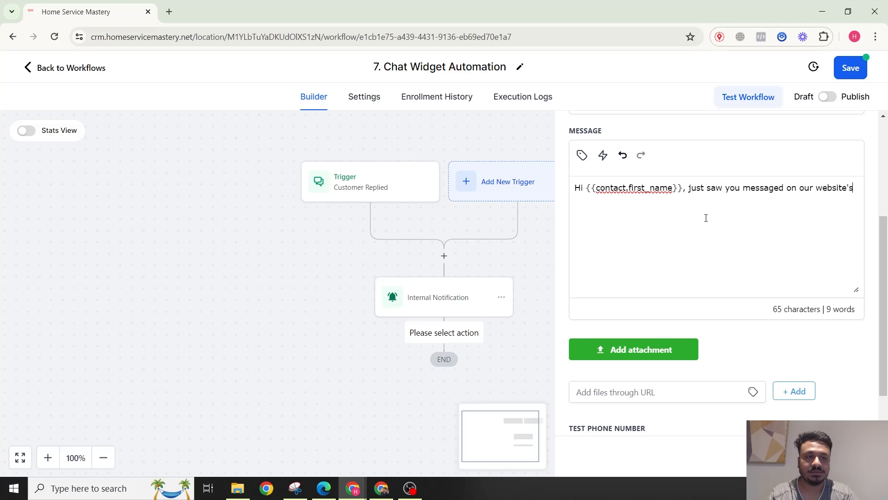
{"action": "type", "text": "chat widget."}
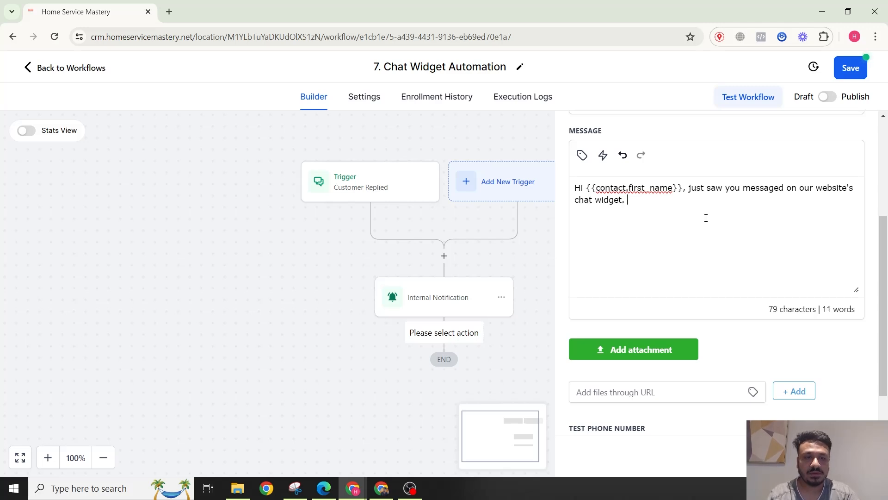
{"action": "type", "text": "I'm messagi"}
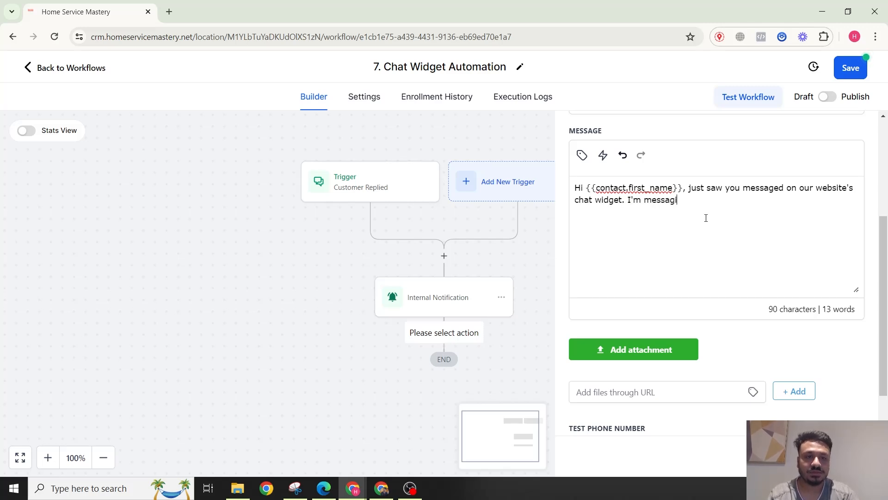
{"action": "type", "text": "ng you here to see if you needed anything"}
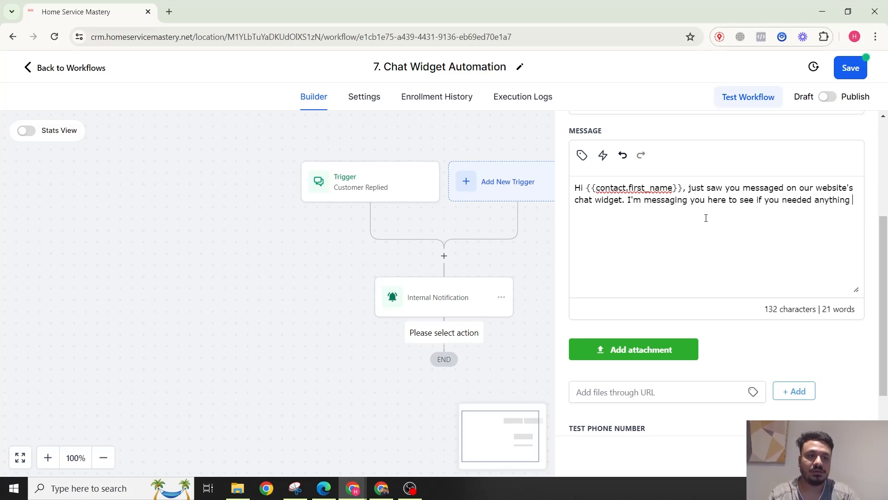
{"action": "type", "text": "urgently? Please let me know how"}
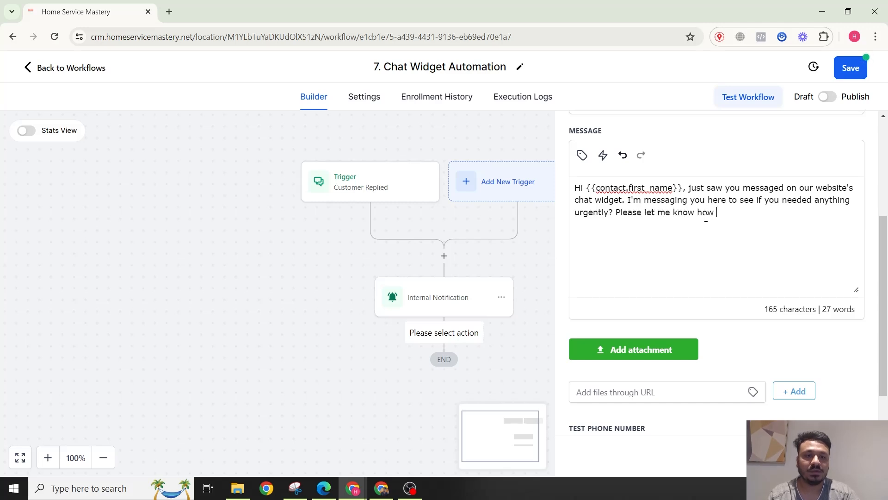
{"action": "type", "text": "I can help"}
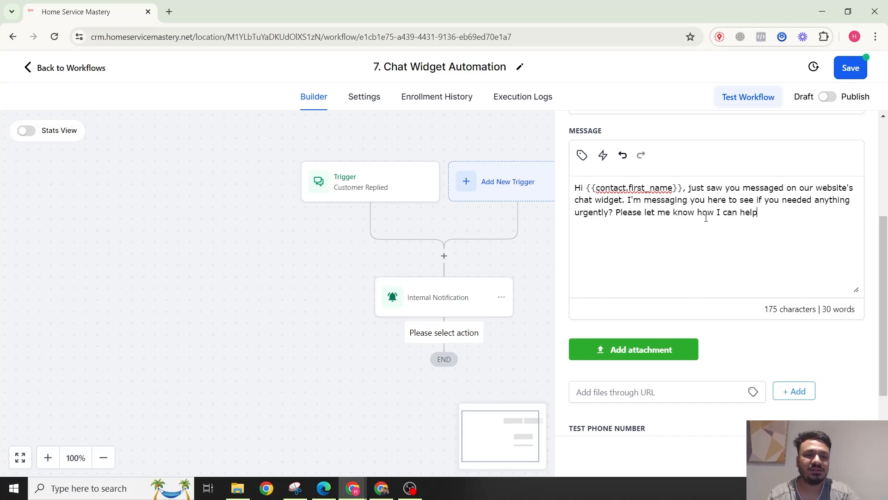
{"action": "type", "text": "."}
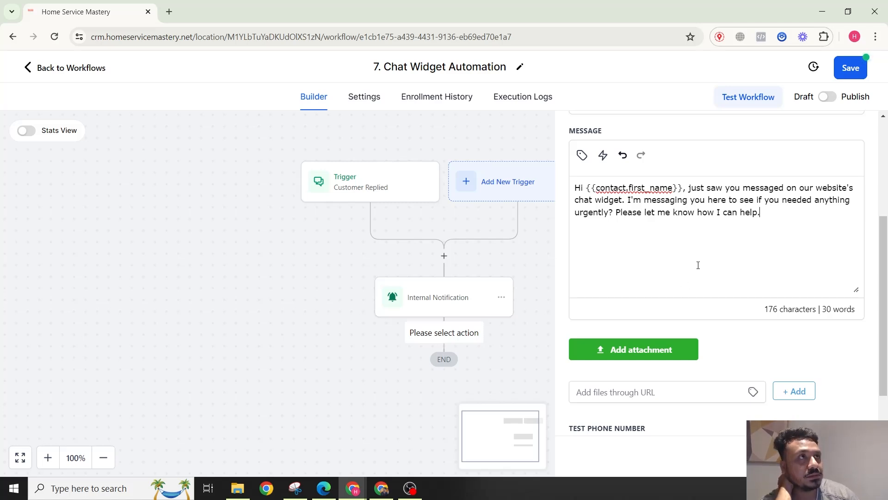
{"action": "mouse_move", "coordinate": [691, 274]}
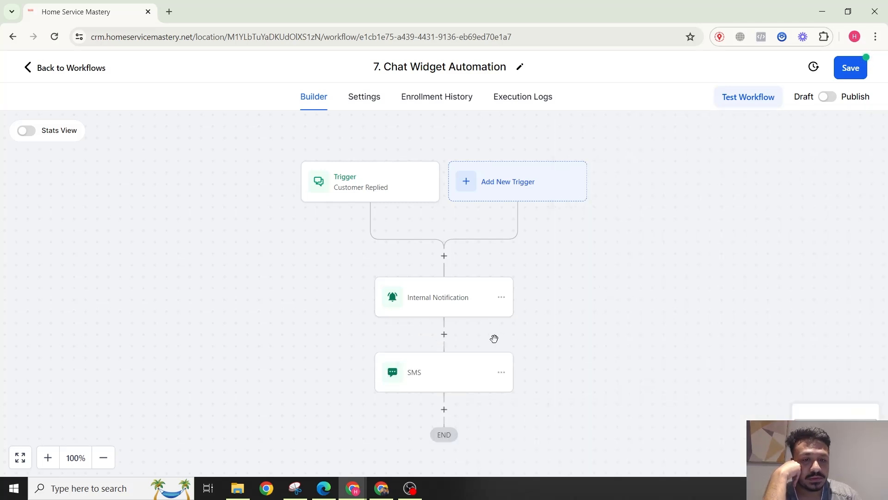
Step: Add a one-minute Wait step before the SMS, found by searching 'wa'
{"action": "type", "text": "wa"}
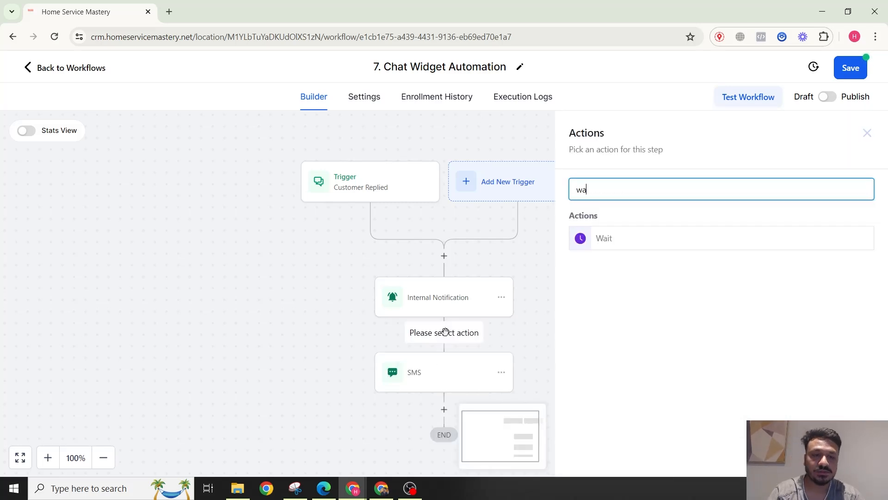
{"action": "left_click", "coordinate": [603, 238]}
{"action": "type", "text": "Wait 1 min"}
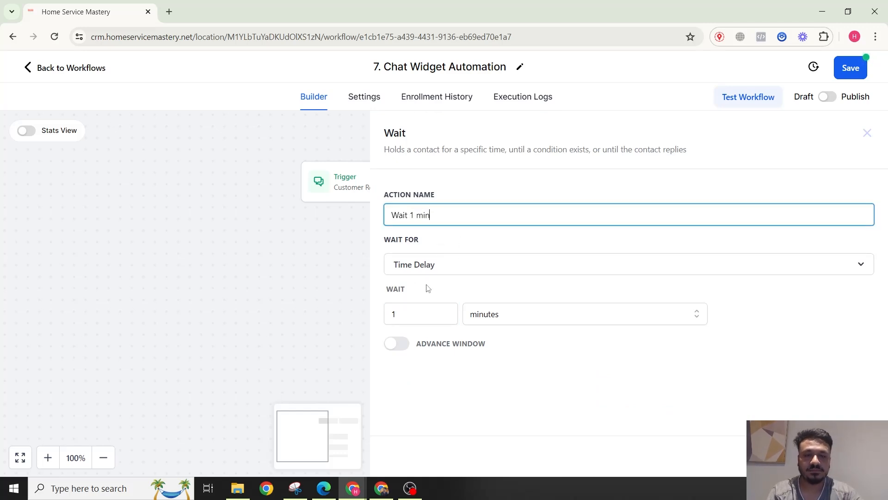
{"action": "left_click", "coordinate": [867, 133]}
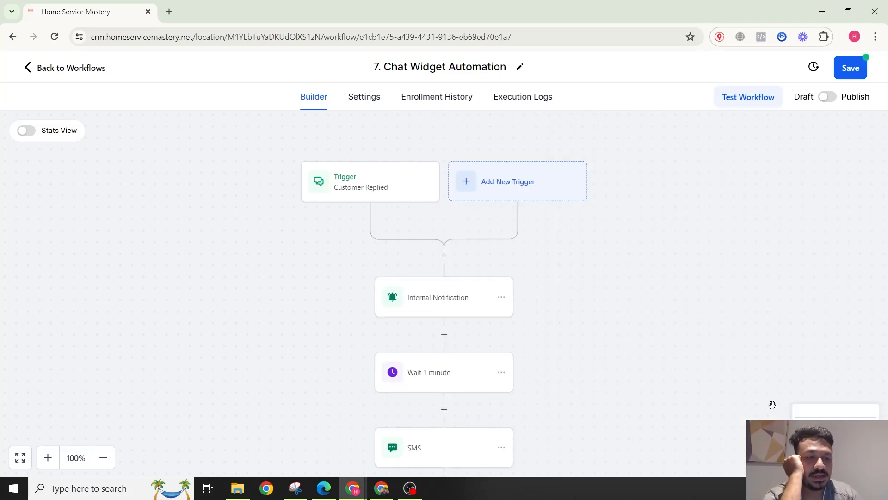
Step: Review the SMS step's message, then publish the workflow
{"action": "scroll", "scroll_direction": "down", "scroll_amount": 3}
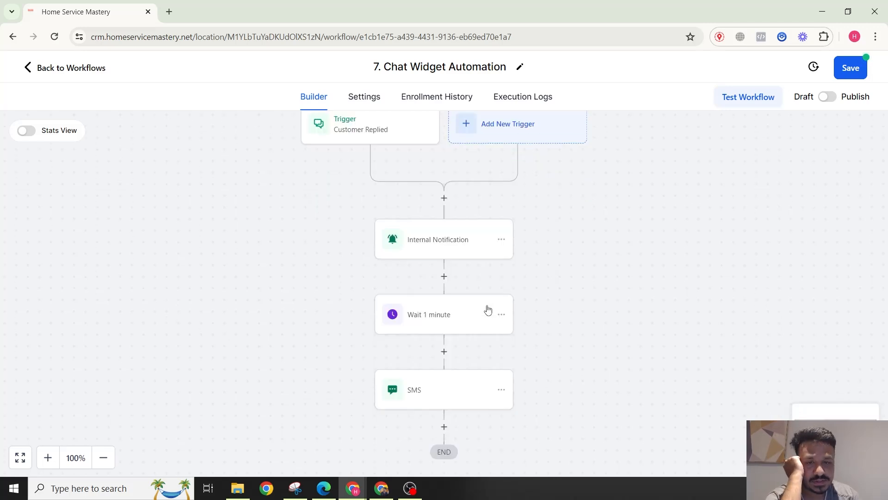
{"action": "left_click", "coordinate": [443, 389]}
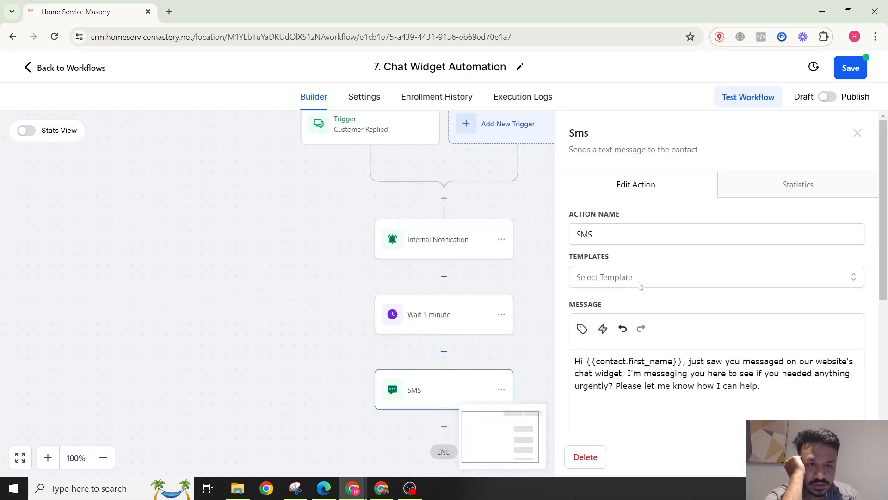
{"action": "left_click", "coordinate": [857, 133]}
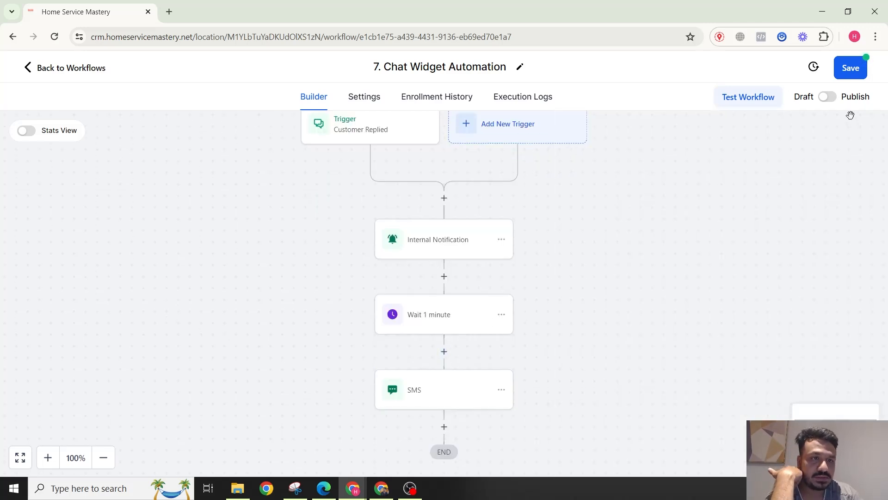
{"action": "left_click", "coordinate": [828, 96]}
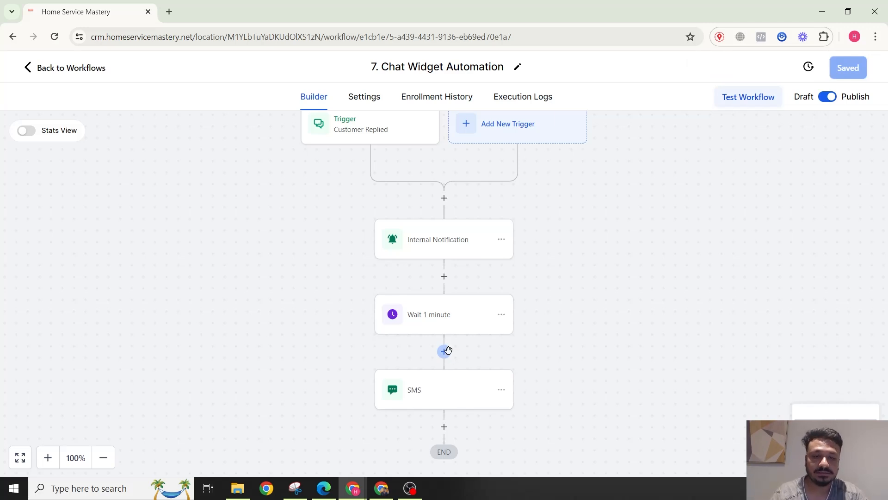
Step: Add a Create Or Update Opportunity step in pipeline LEAD, stage Responded
{"action": "left_click", "coordinate": [444, 350]}
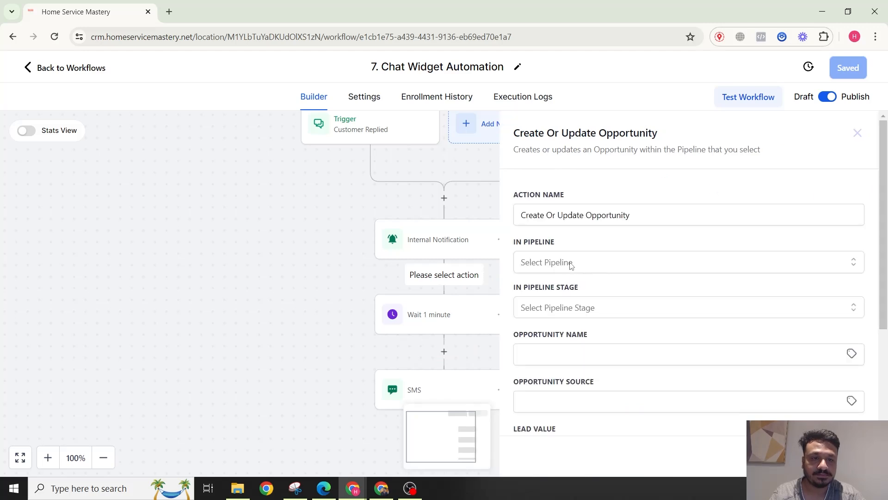
{"action": "left_click", "coordinate": [685, 262]}
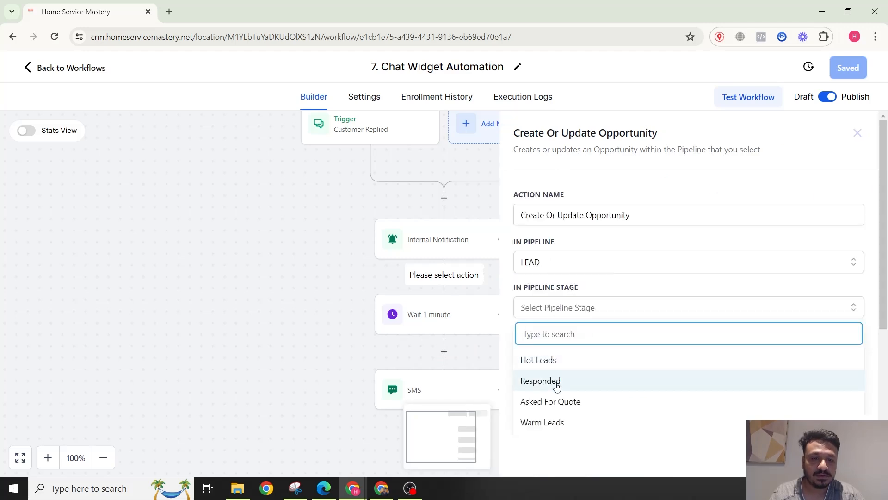
{"action": "left_click", "coordinate": [538, 360]}
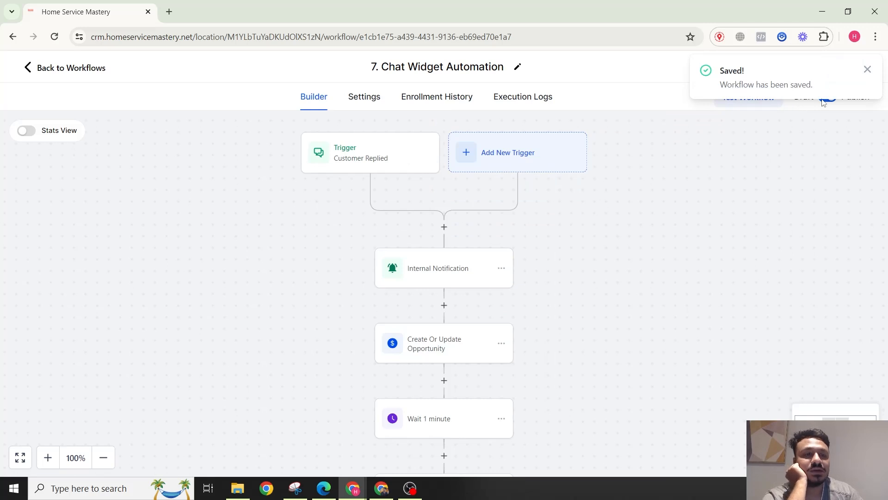
{"action": "scroll", "scroll_direction": "down", "scroll_amount": 3}
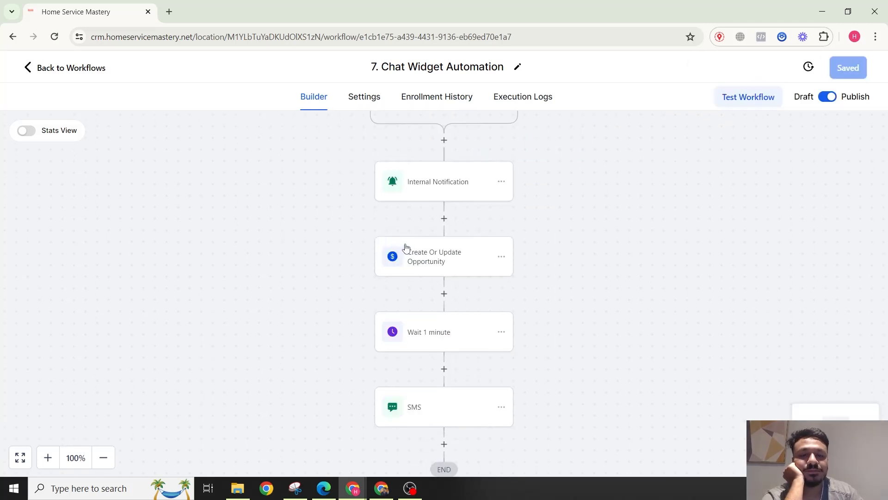
{"action": "scroll", "scroll_direction": "down", "scroll_amount": 3}
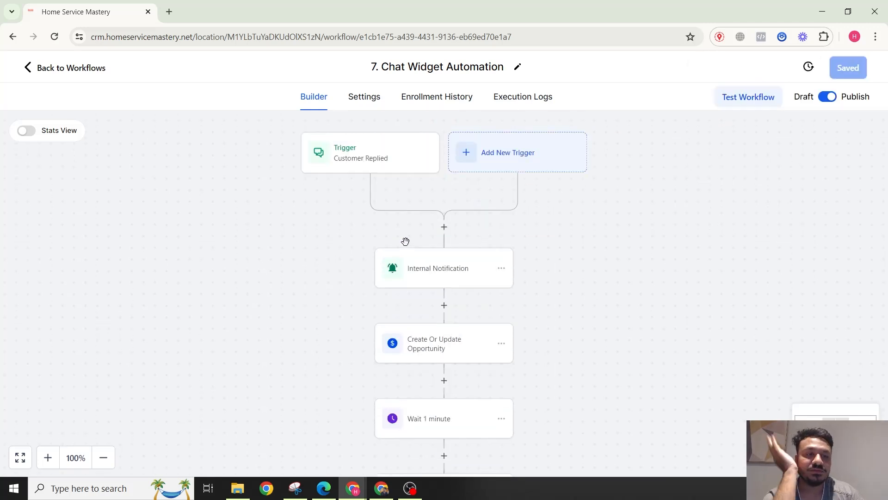
{"action": "scroll", "scroll_direction": "down", "scroll_amount": 3}
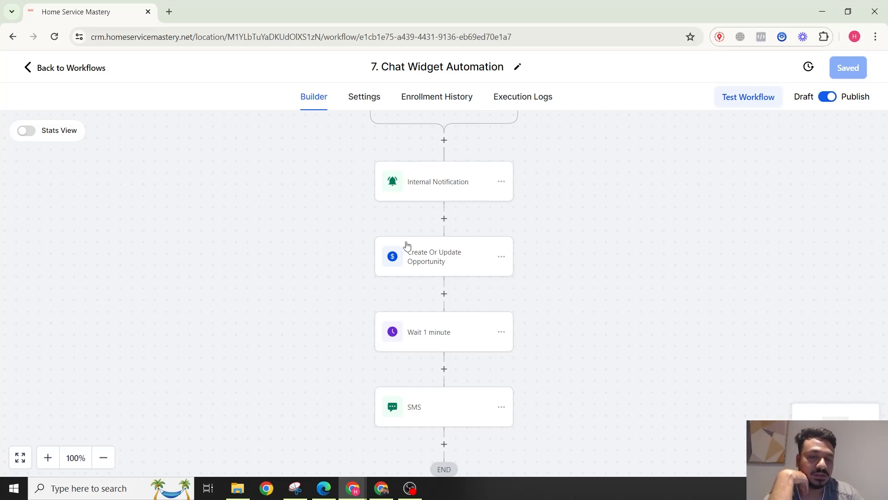
{"action": "scroll", "scroll_direction": "down", "scroll_amount": 3}
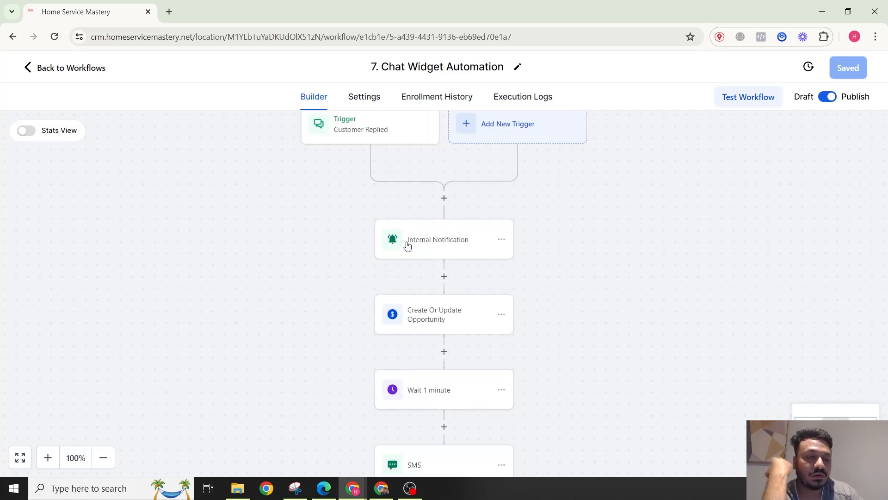